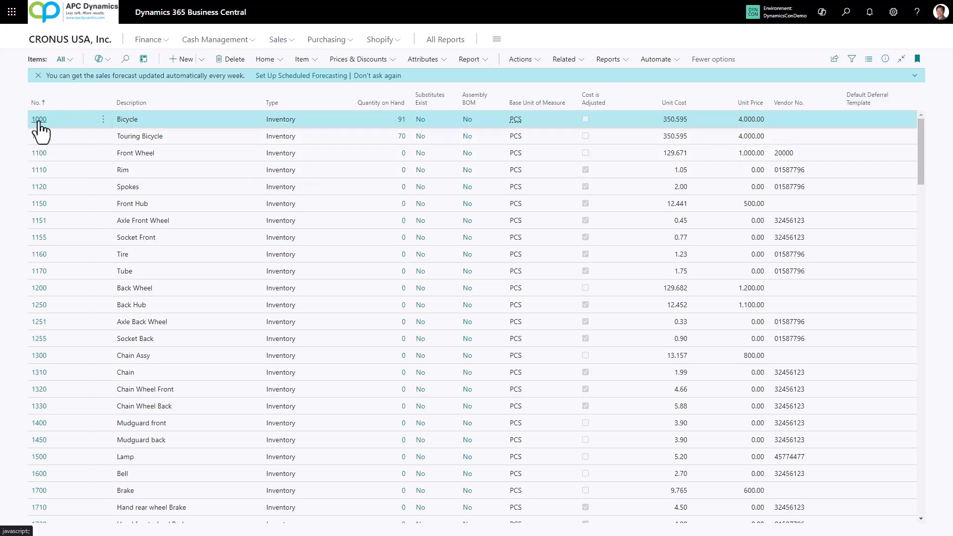
# Step: Set item 1000 Bicycle's Tax Group Code to TAXABLE under Costs & Posting
pyautogui.click(38, 119)
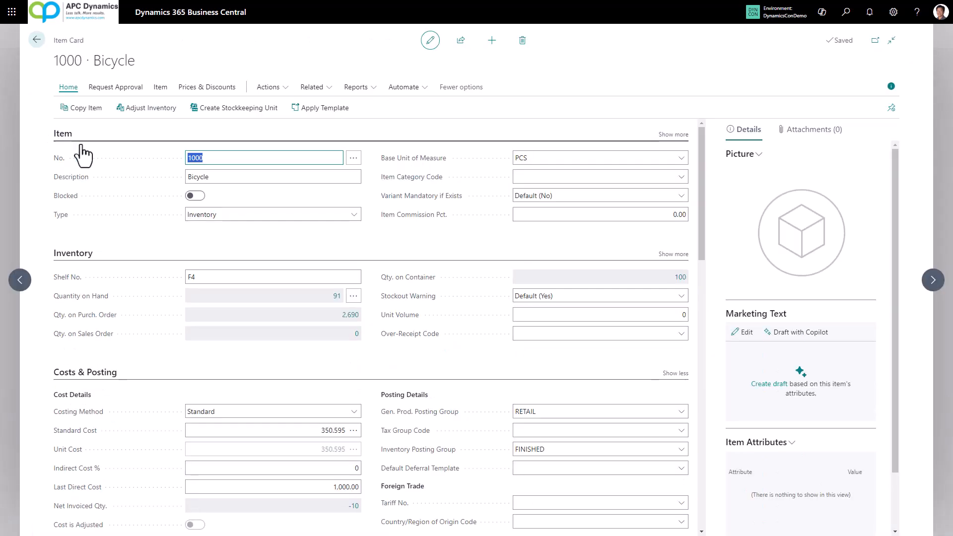
pyautogui.moveTo(243, 387)
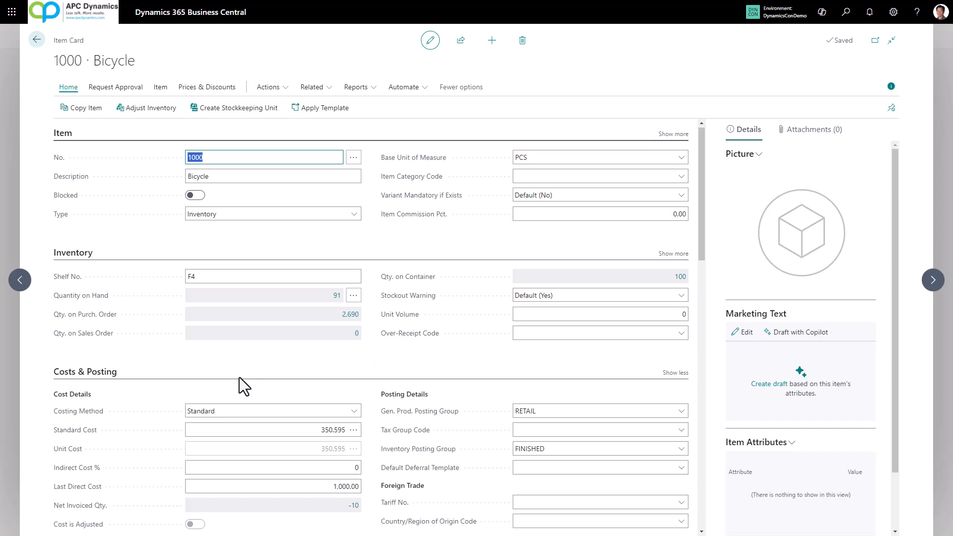
pyautogui.scroll(-3)
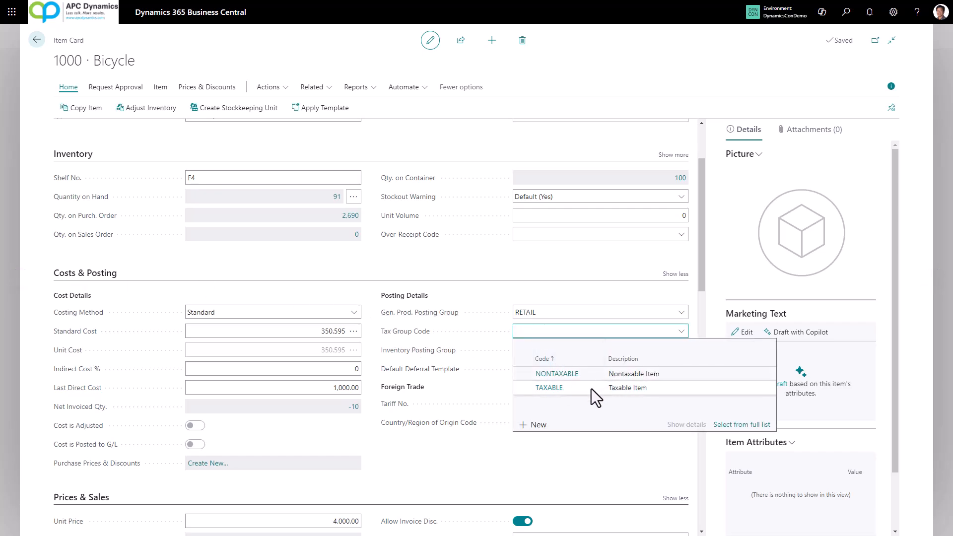
pyautogui.click(548, 388)
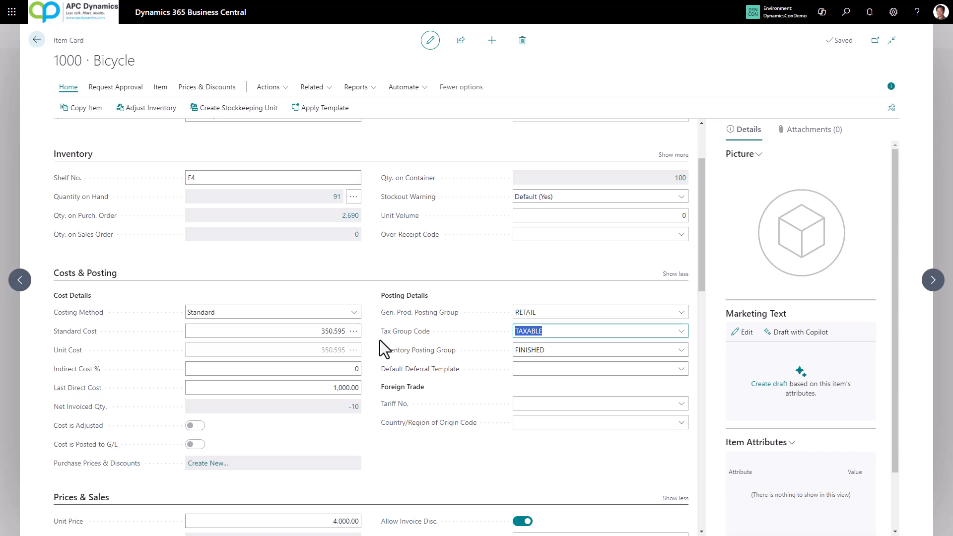
pyautogui.click(36, 40)
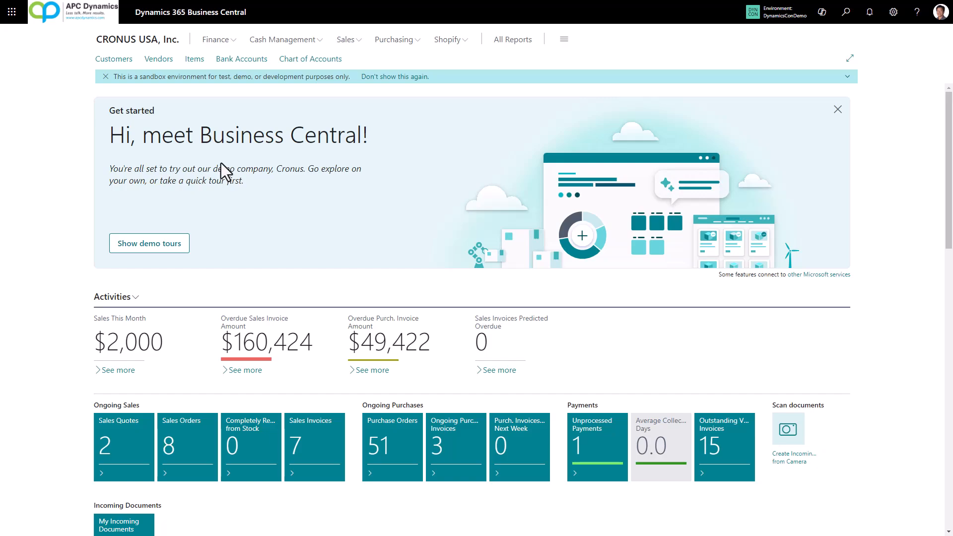
pyautogui.moveTo(845, 11)
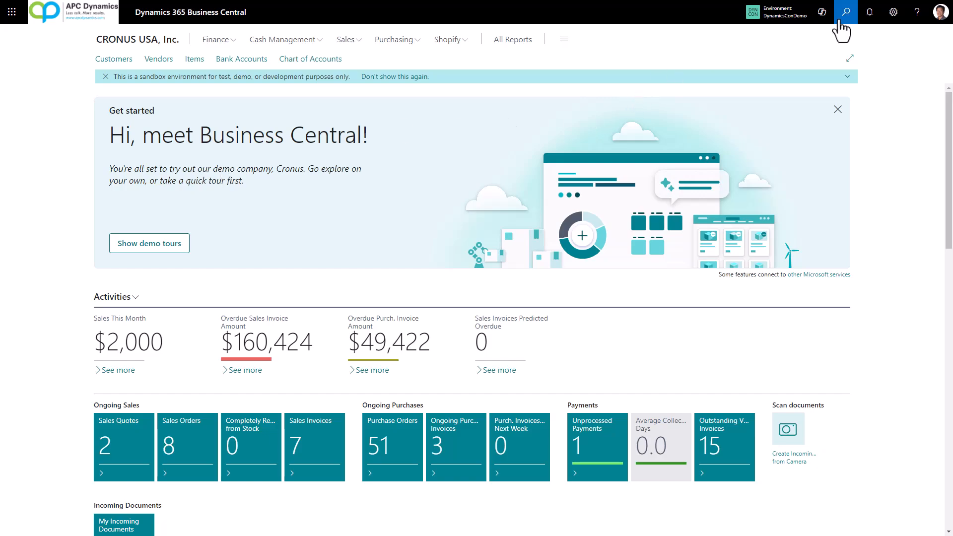
# Step: Add tax jurisdiction CA, 'State of California', reporting to CA
pyautogui.write('tax')
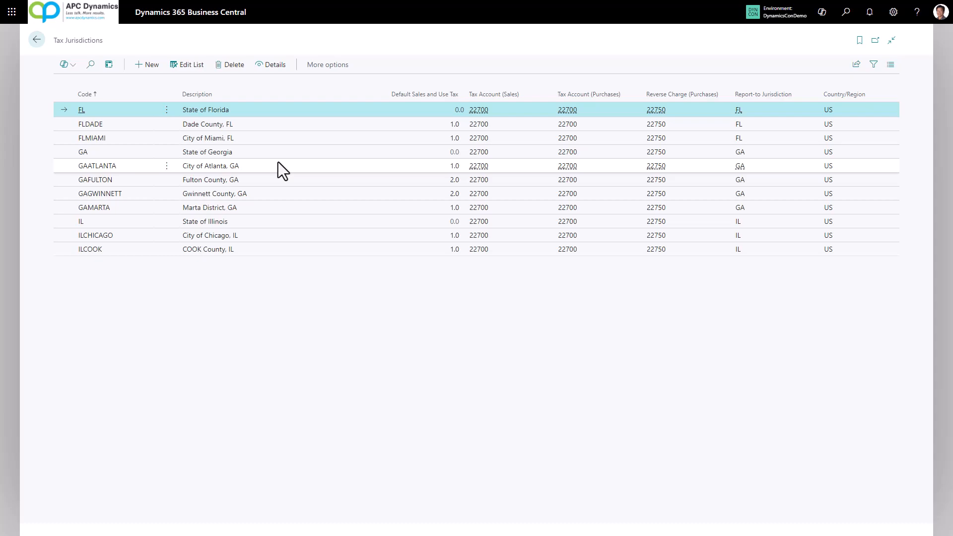
pyautogui.click(190, 65)
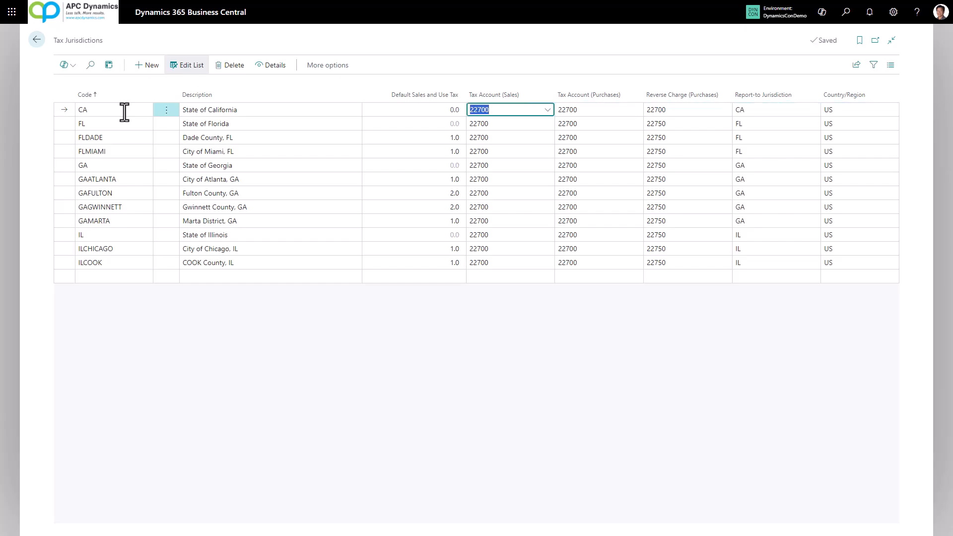
pyautogui.moveTo(249, 155)
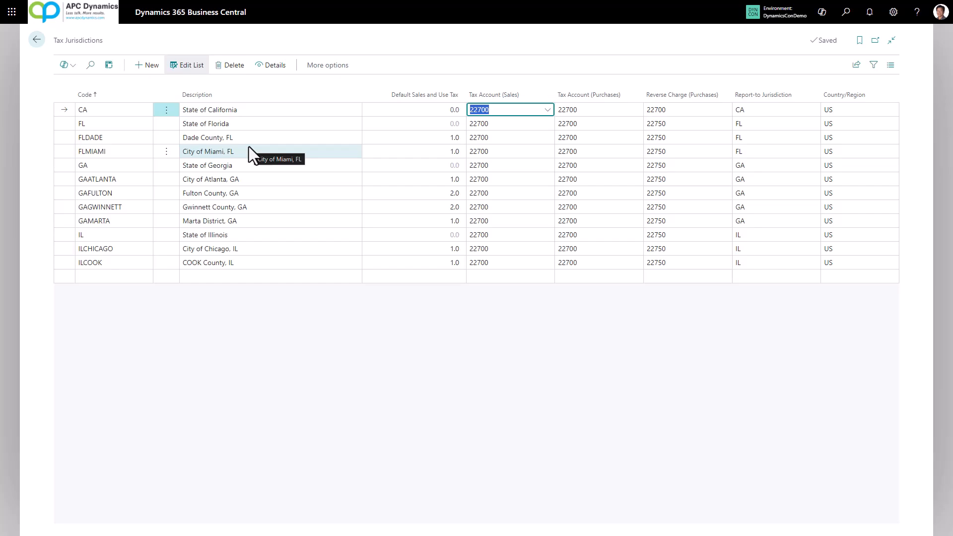
pyautogui.click(190, 65)
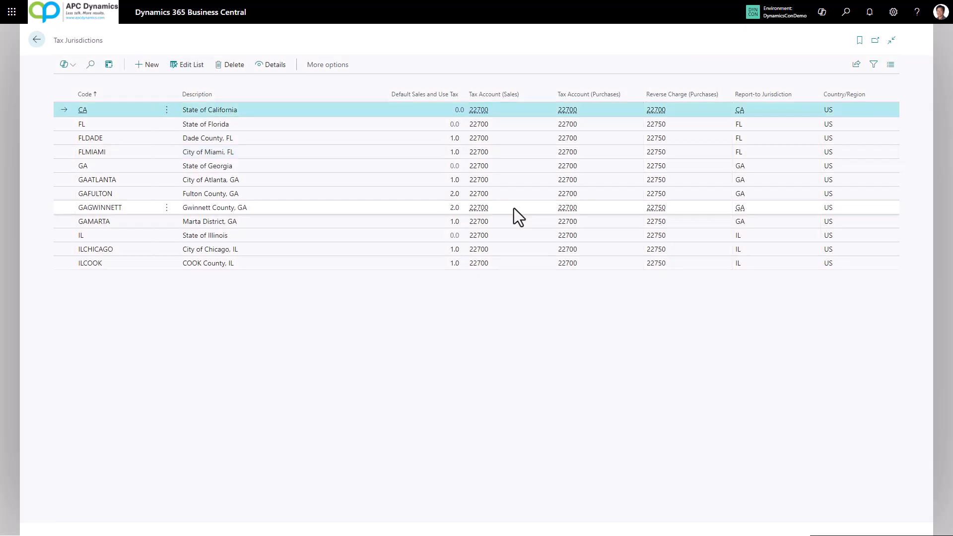
pyautogui.moveTo(444, 206)
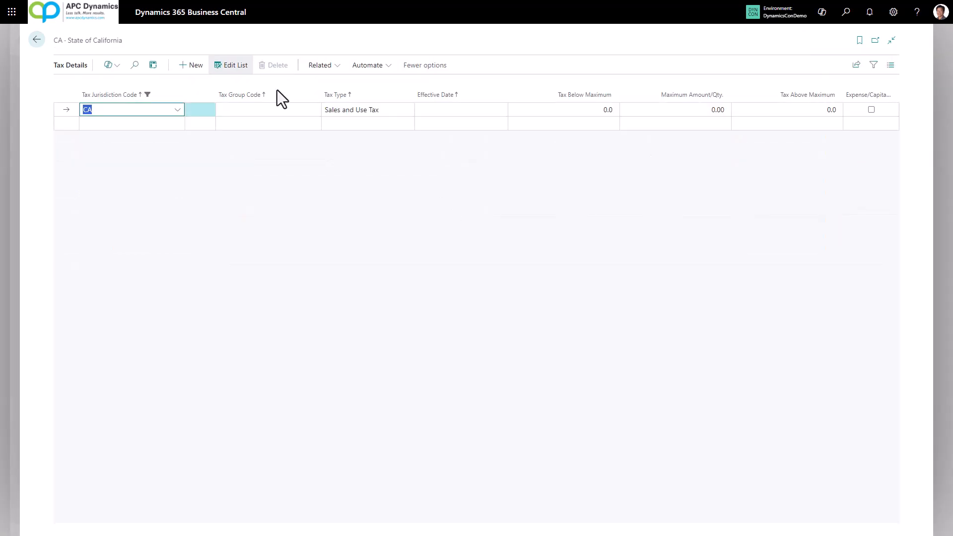
# Step: Add CA tax detail lines: NONTAXABLE at 0 and TAXABLE at 7.25
pyautogui.click(267, 109)
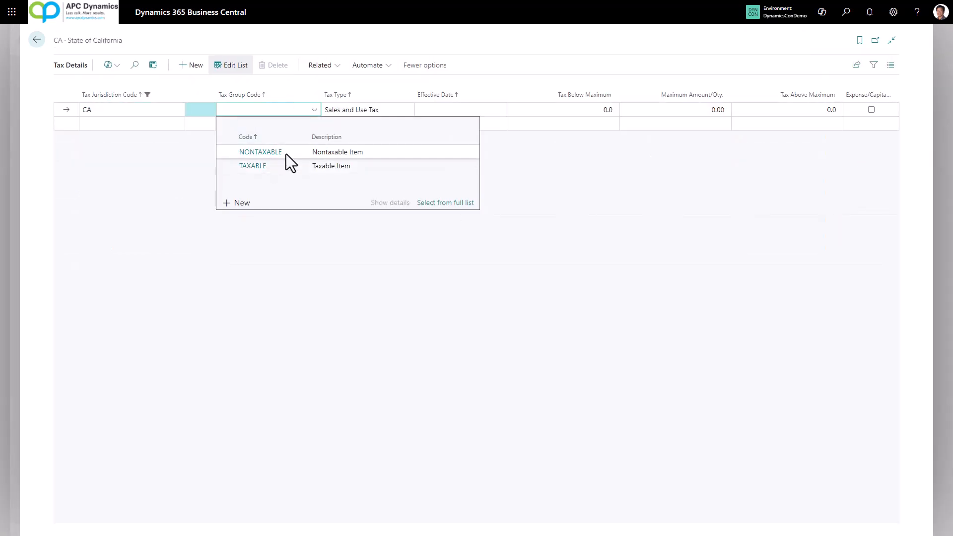
pyautogui.click(260, 152)
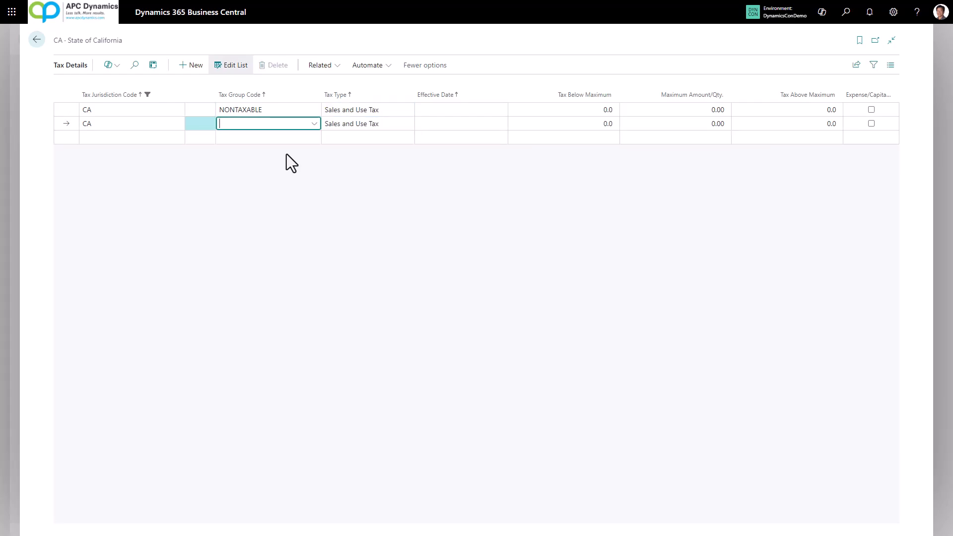
pyautogui.write('ta')
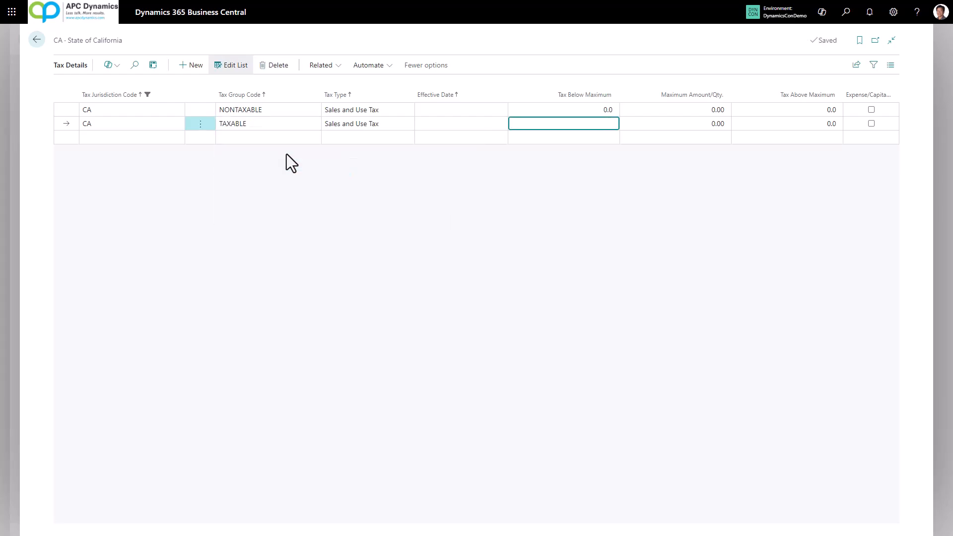
pyautogui.write('7.25')
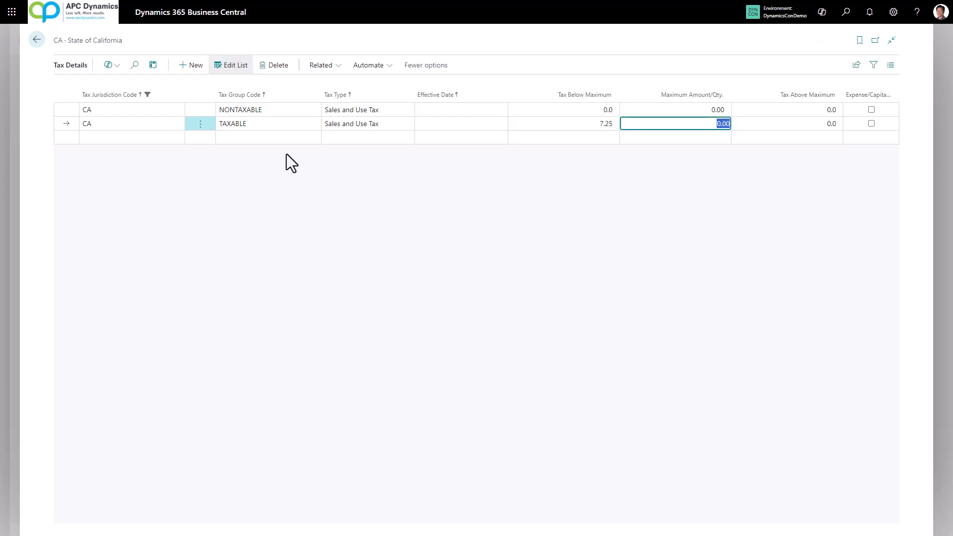
pyautogui.click(36, 40)
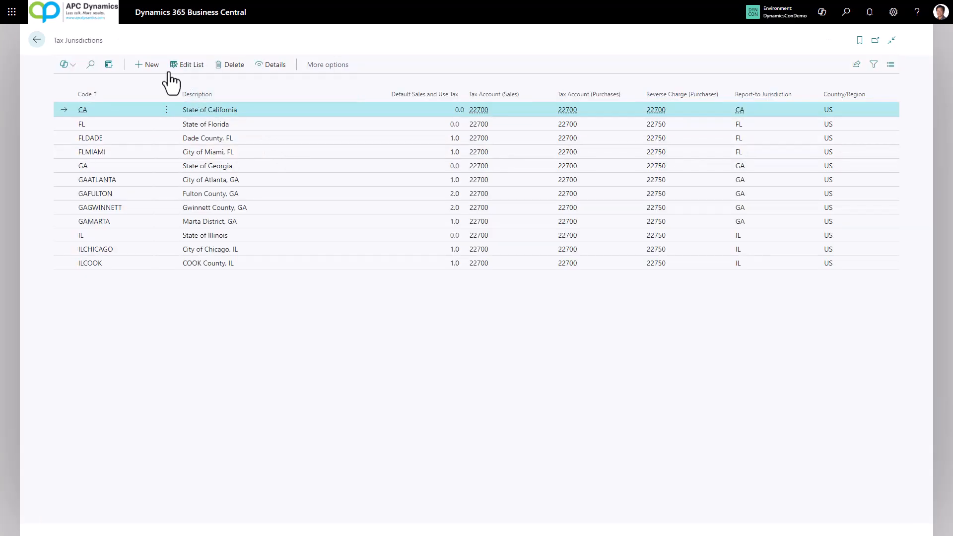
# Step: Add a Santa Monica jurisdiction with NONTAXABLE and TAXABLE 3.0 tax details
pyautogui.click(150, 64)
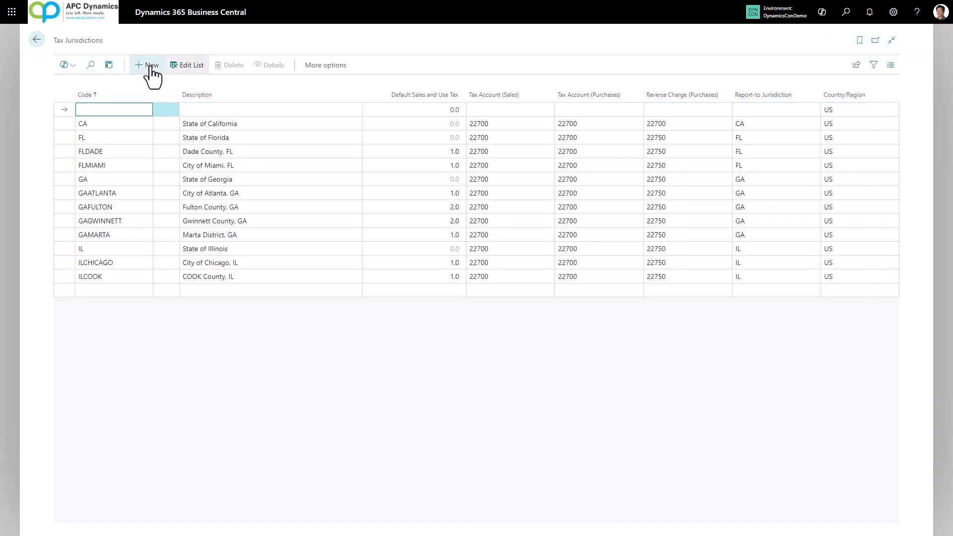
pyautogui.write('Santa Monica')
pyautogui.write('non')
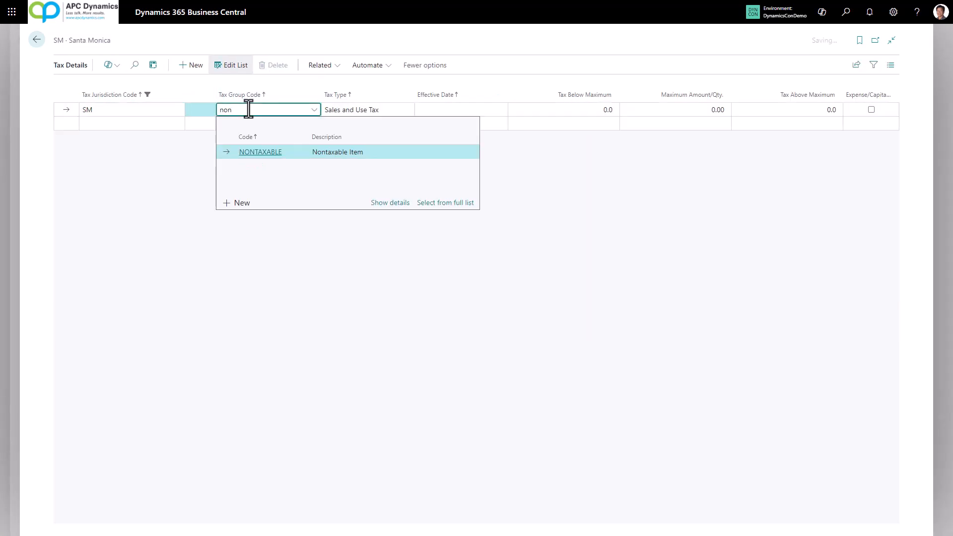
pyautogui.click(260, 152)
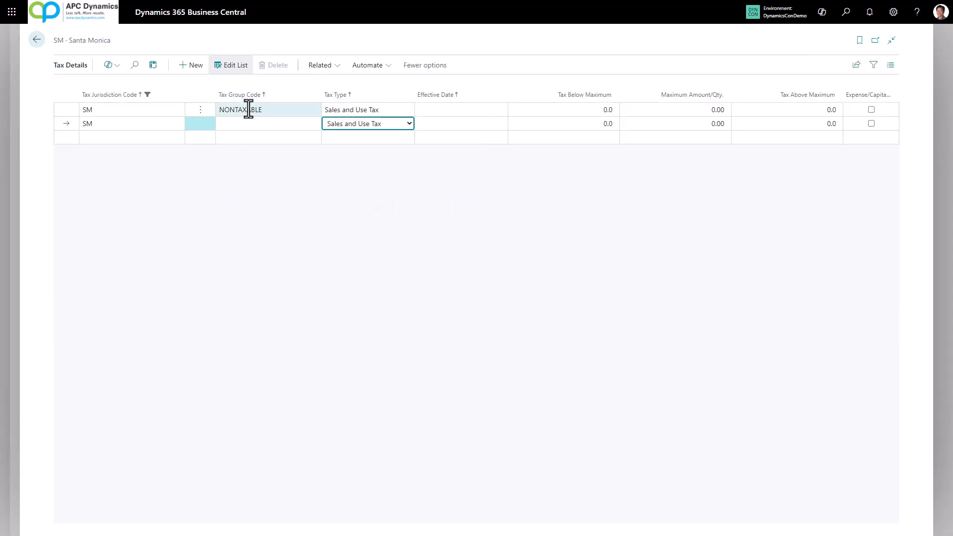
pyautogui.write('tax')
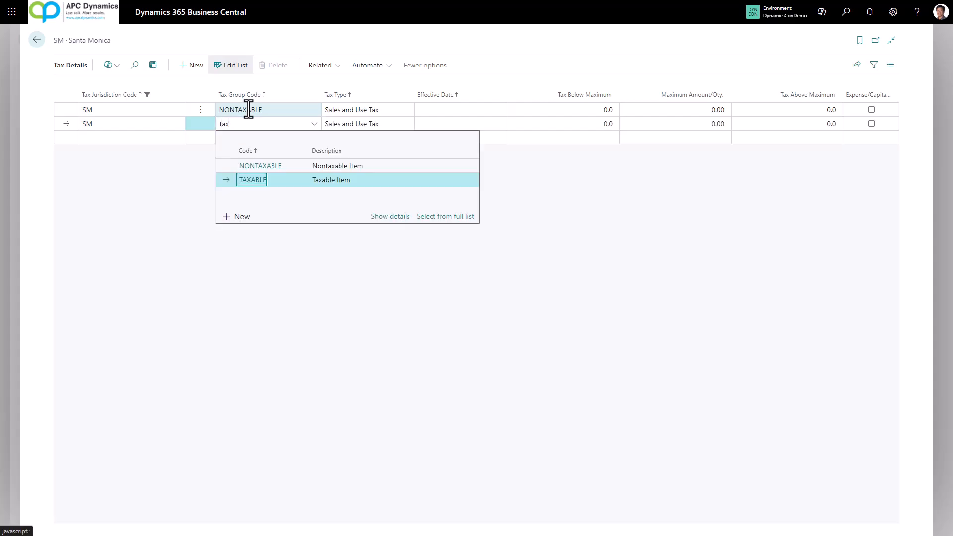
pyautogui.click(252, 180)
pyautogui.write('3')
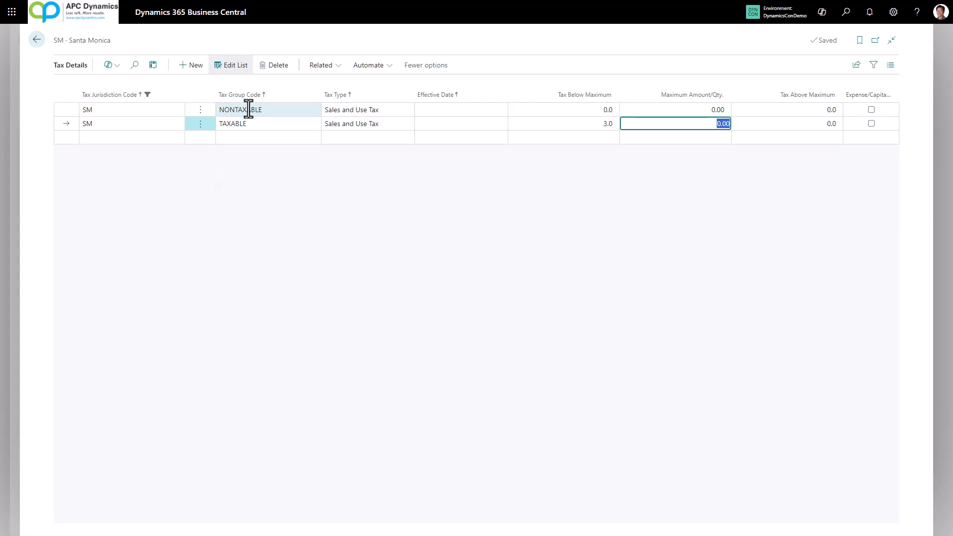
pyautogui.click(37, 40)
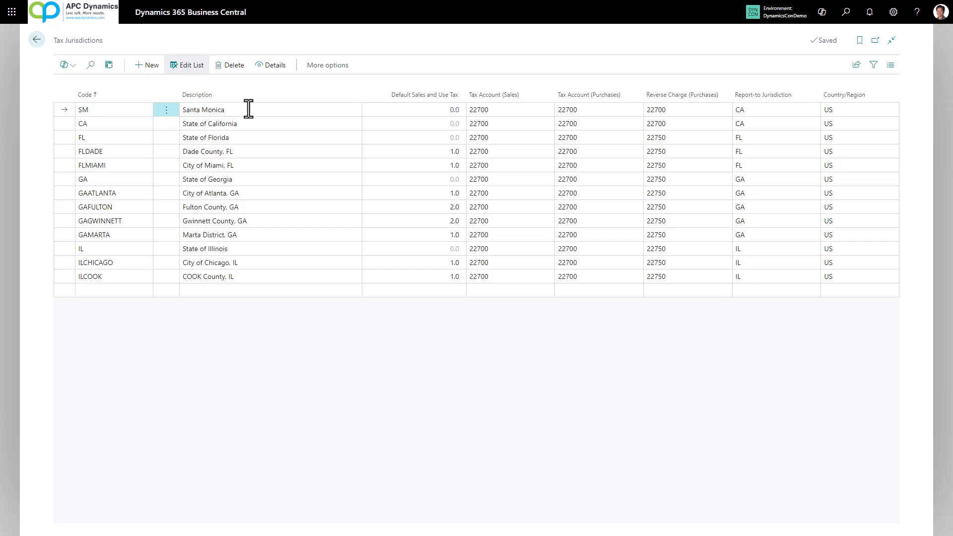
pyautogui.click(36, 40)
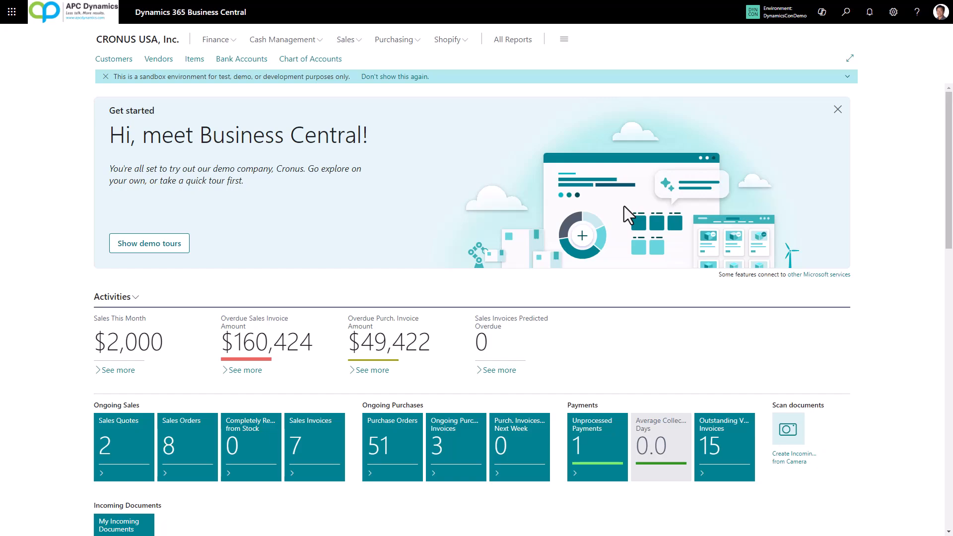
# Step: Create a new tax area with code SM, described as Santa Monica
pyautogui.click(845, 12)
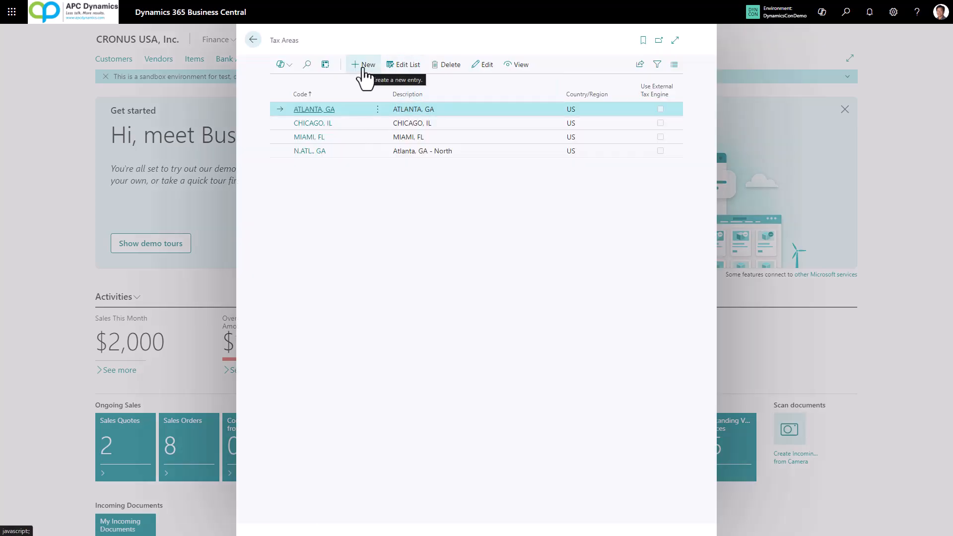
pyautogui.click(363, 65)
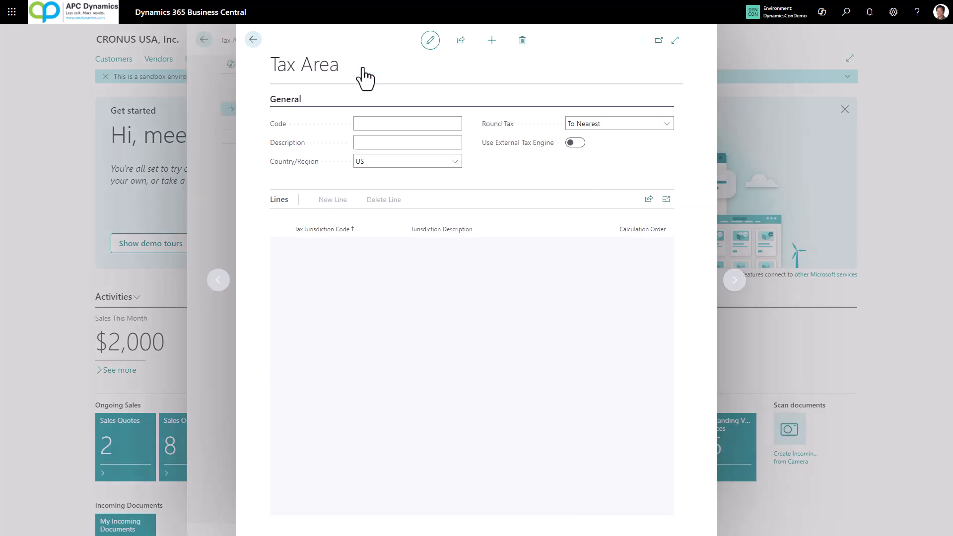
pyautogui.write('sm')
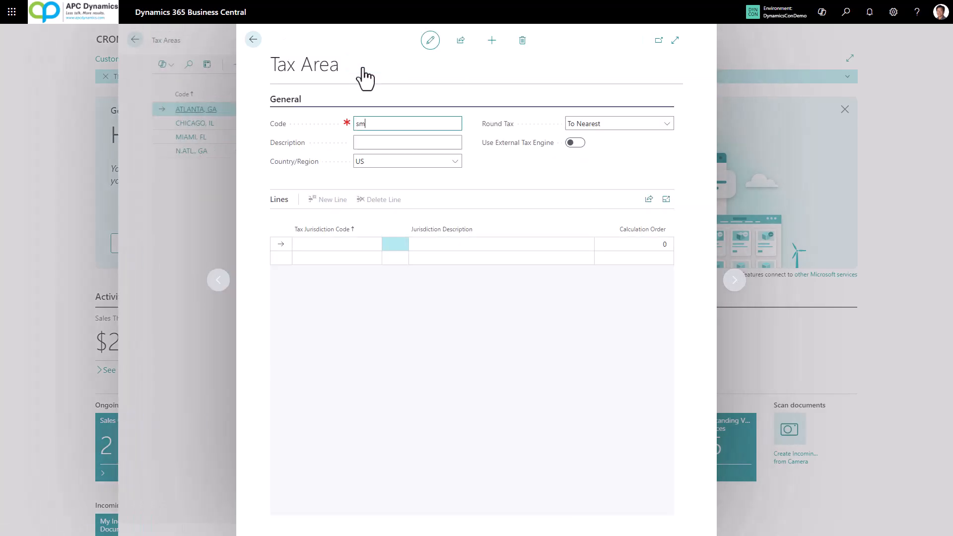
pyautogui.write('s')
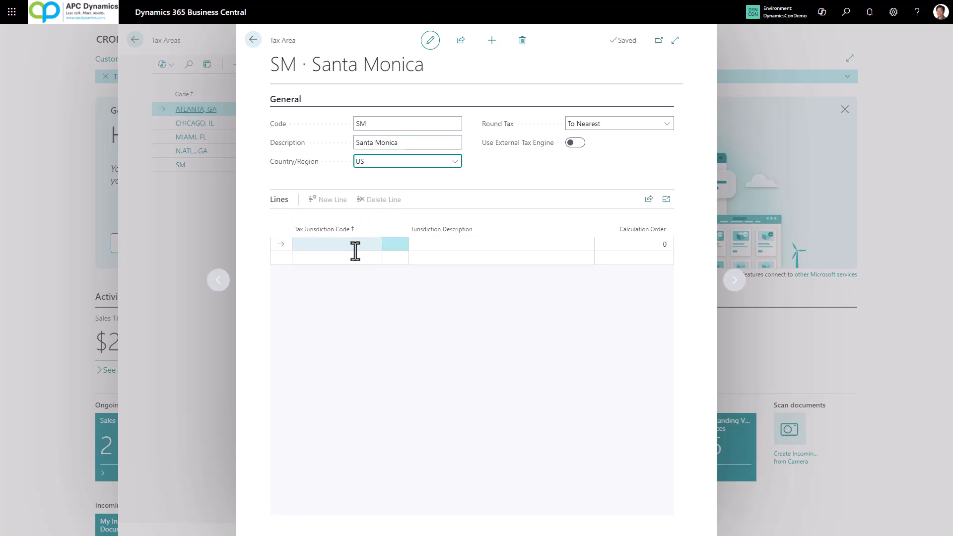
# Step: Add the CA and SM jurisdiction lines to the SM tax area
pyautogui.click(336, 244)
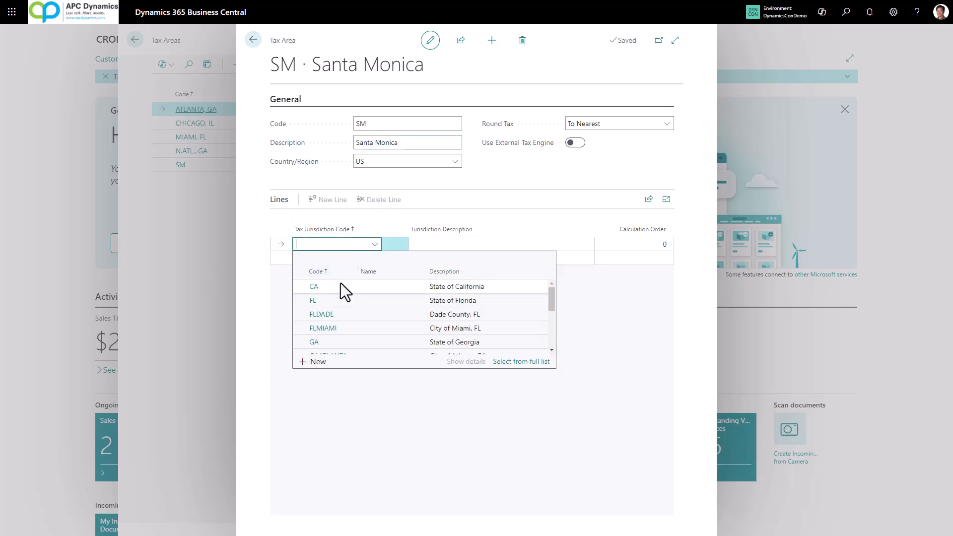
pyautogui.click(314, 287)
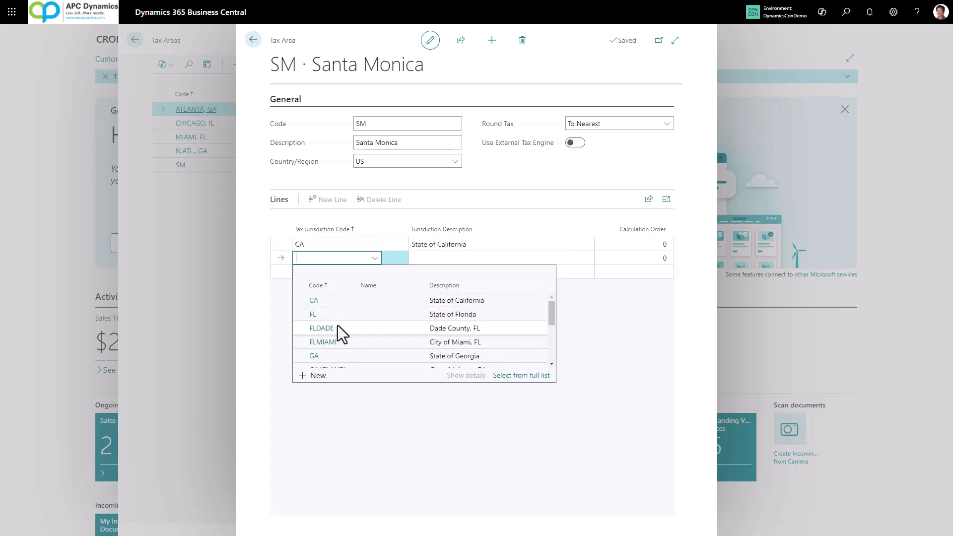
pyautogui.scroll(-3)
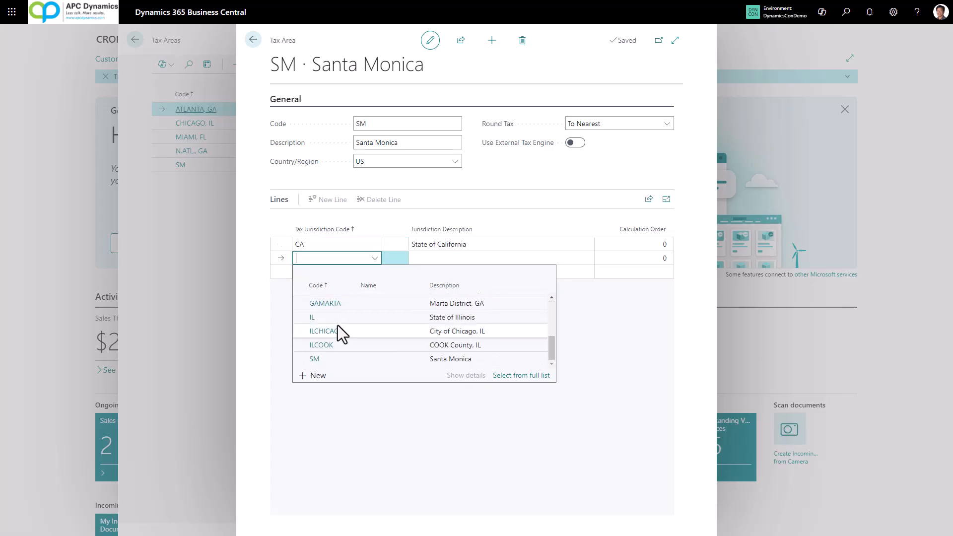
pyautogui.click(253, 40)
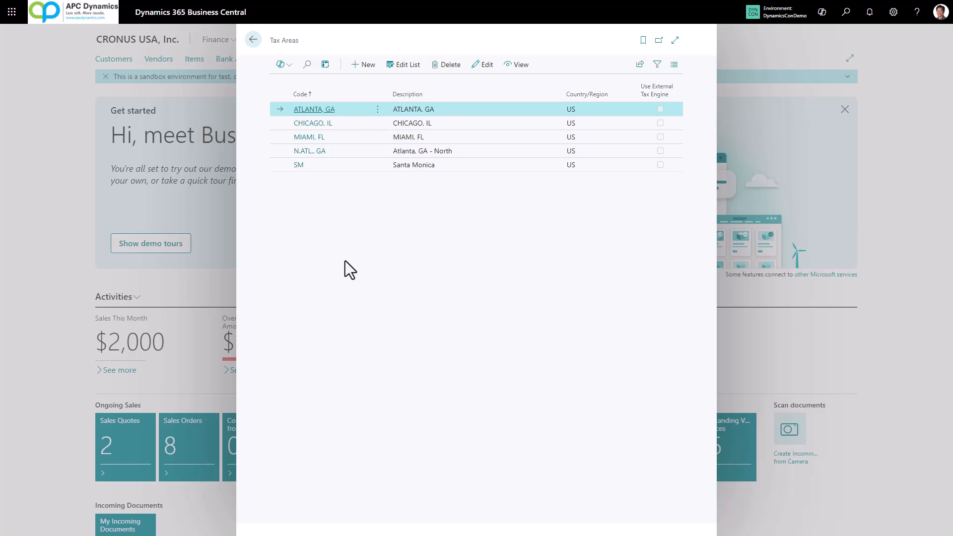
pyautogui.click(253, 40)
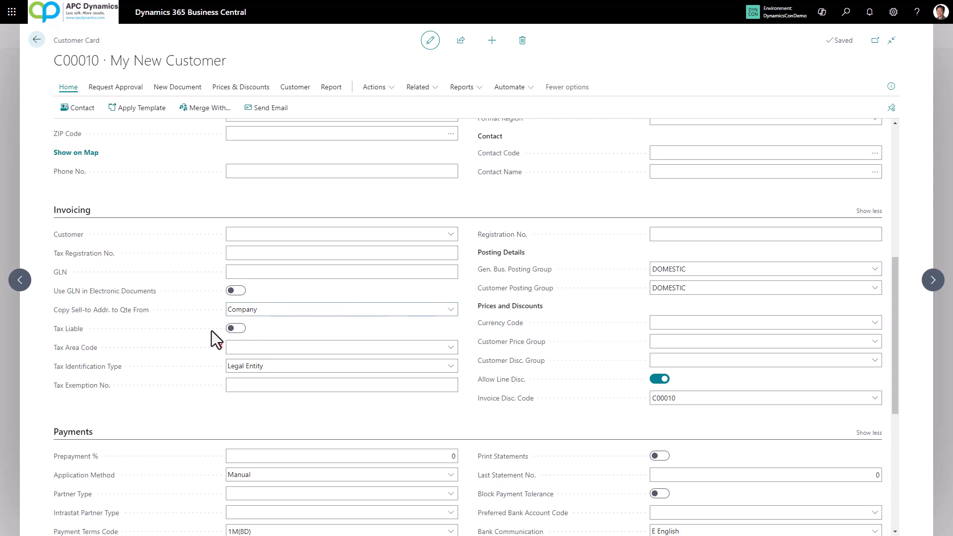
# Step: Switch on Tax Liable for customer C00010 and assign Tax Area Code SM
pyautogui.click(236, 329)
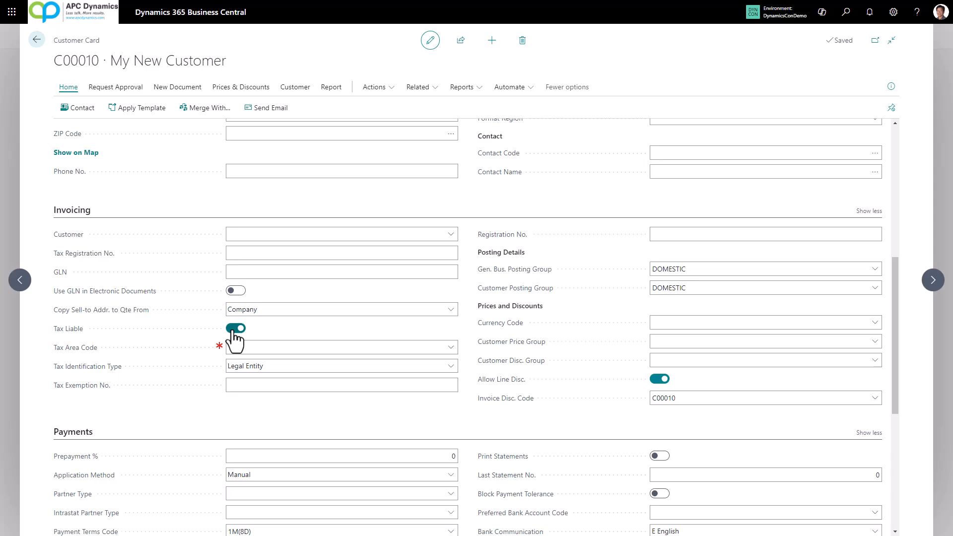
pyautogui.click(341, 347)
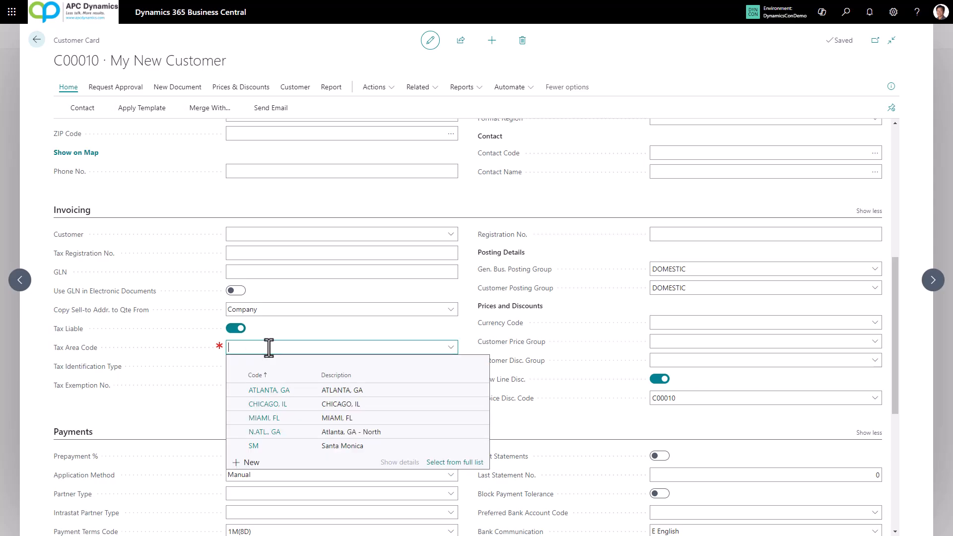
pyautogui.write('SM')
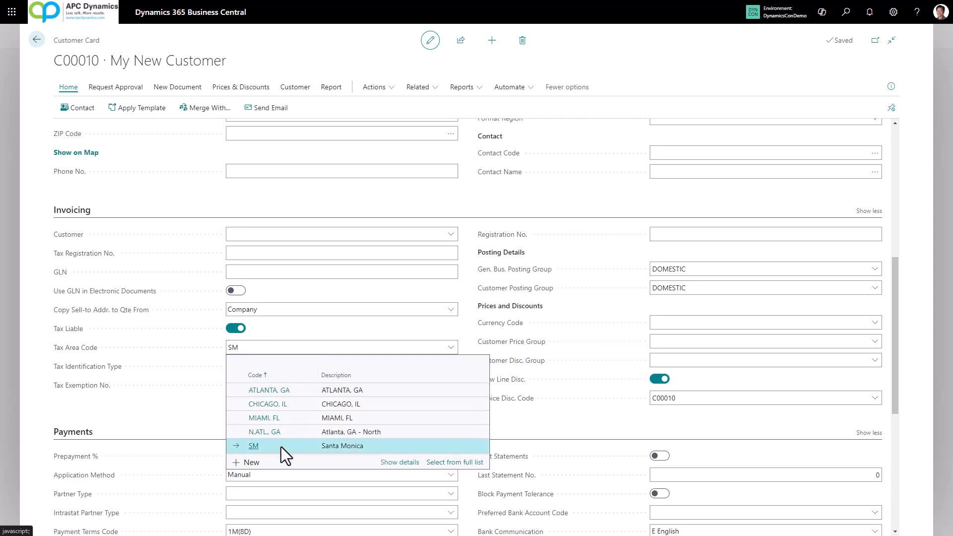
pyautogui.click(254, 446)
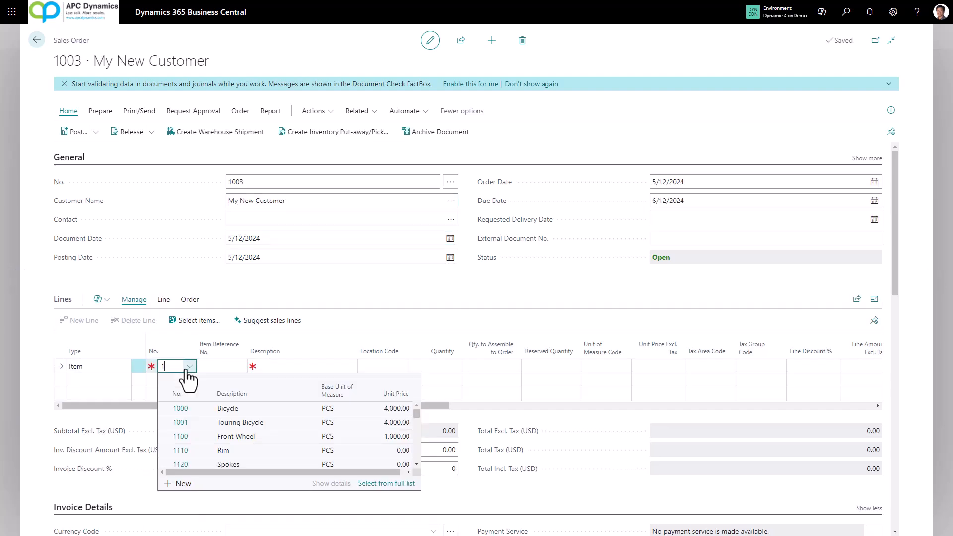
# Step: Put item 1000 Bicycle on sales order 1003's line and move to Quantity
pyautogui.click(180, 408)
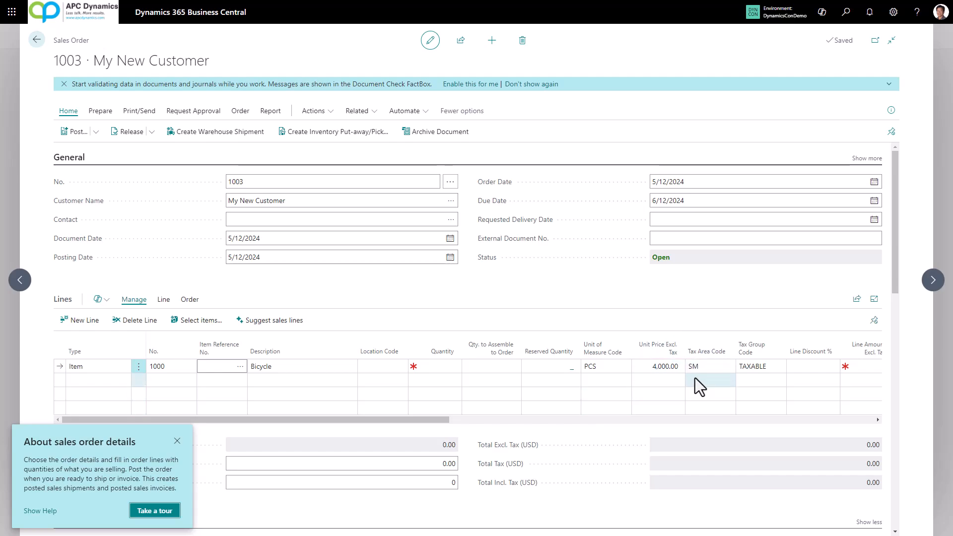
pyautogui.click(441, 366)
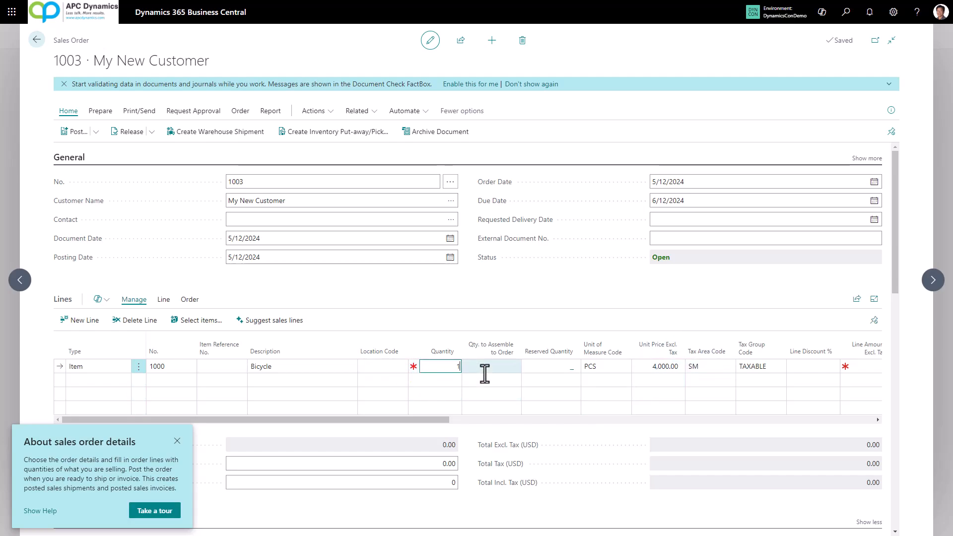